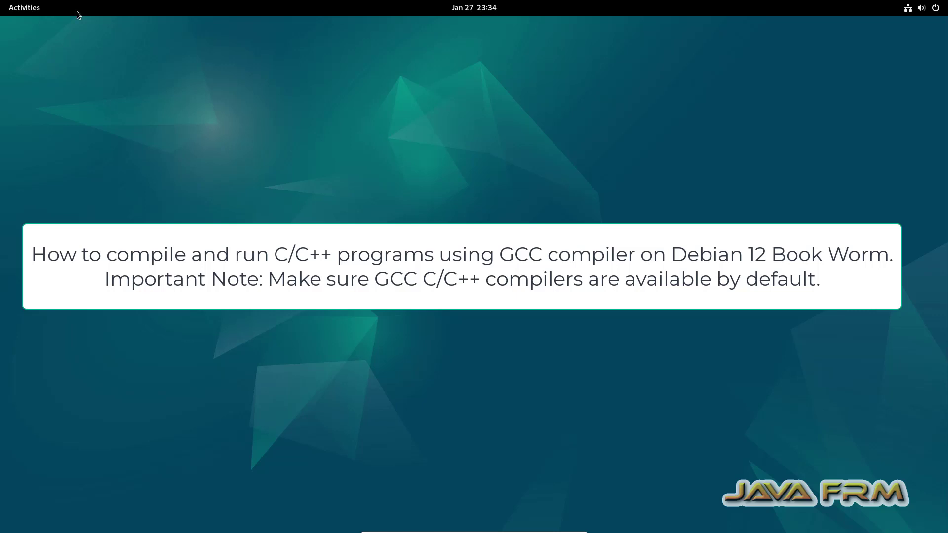
Launch Terminal from the GNOME Activities overview.
{"action": "left_click", "coordinate": [24, 7]}
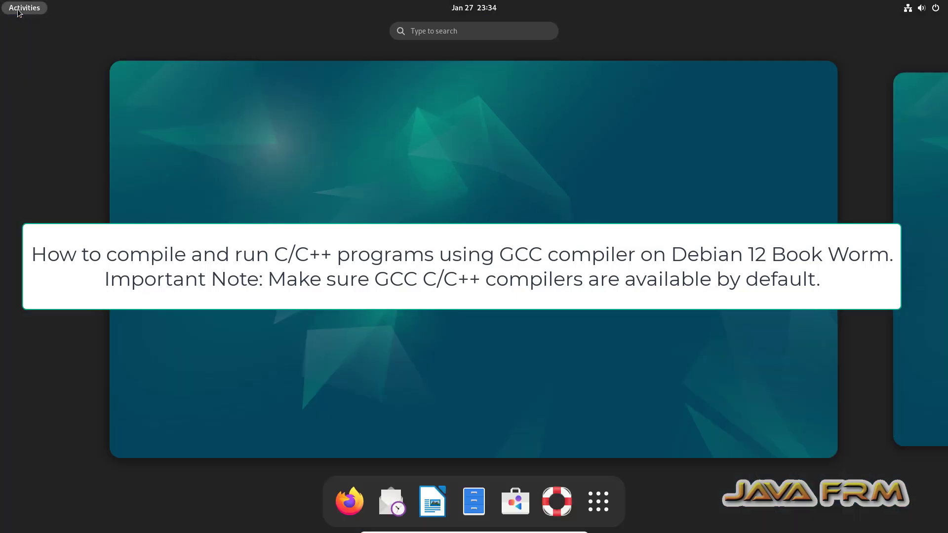
{"action": "left_click", "coordinate": [597, 501]}
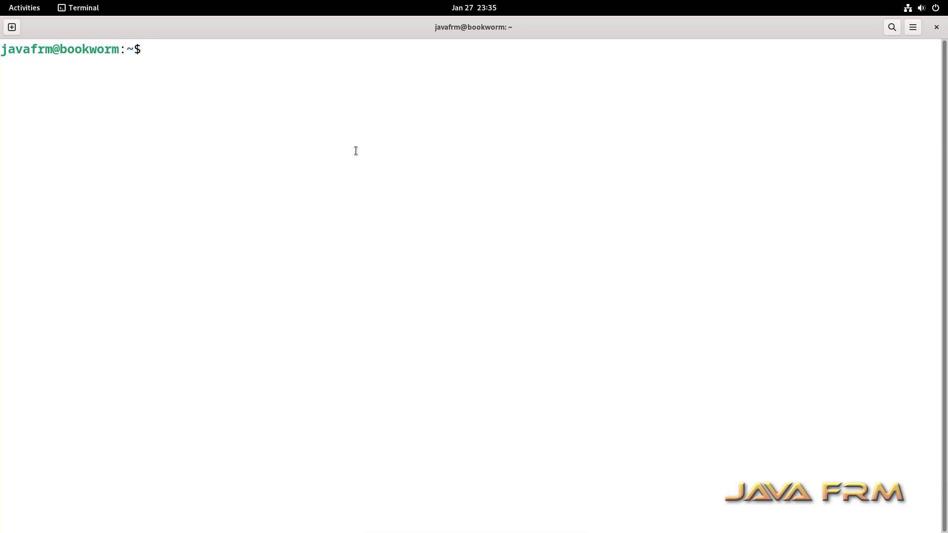
Check the gcc and g++ versions (12.2.0), then clear the screen.
{"action": "type", "text": "gcc"}
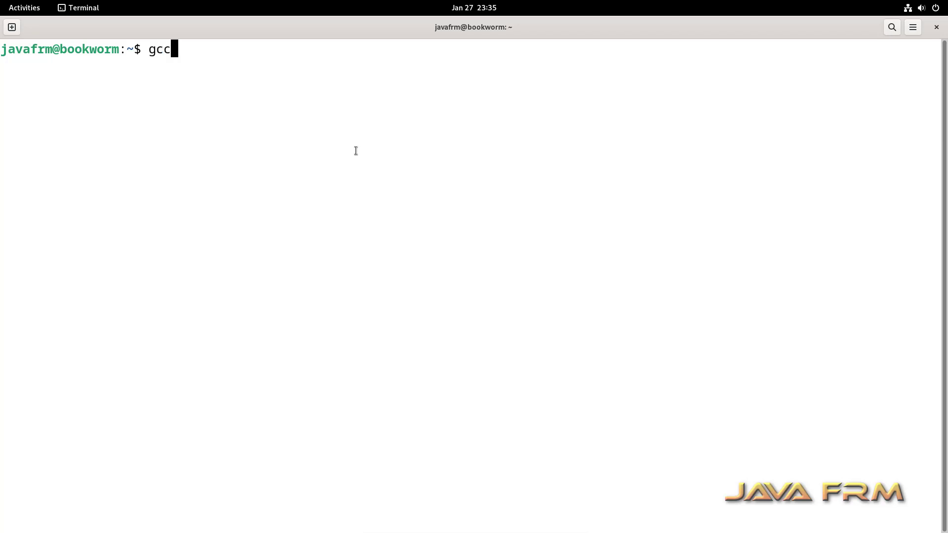
{"action": "type", "text": "--version"}
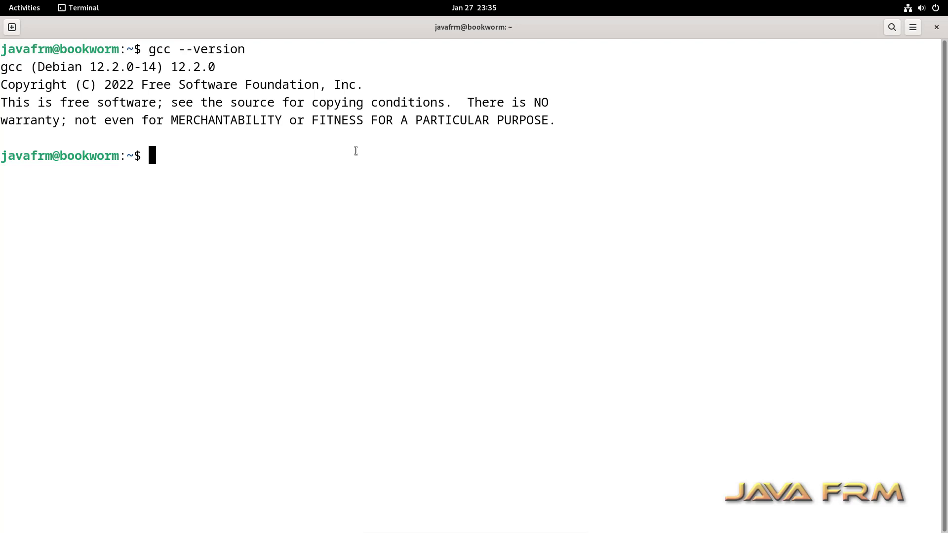
{"action": "type", "text": "g++ --version"}
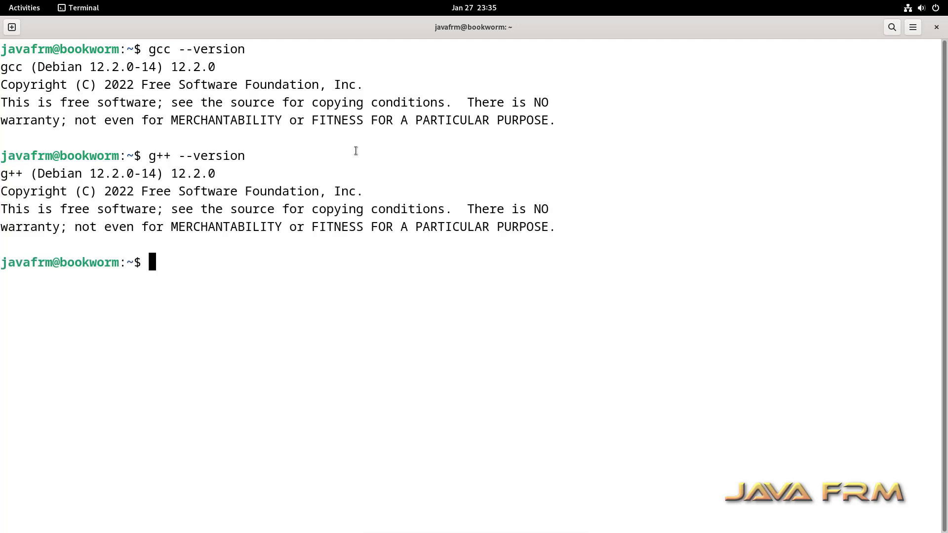
{"action": "type", "text": "clear"}
{"action": "type", "text": "ls"}
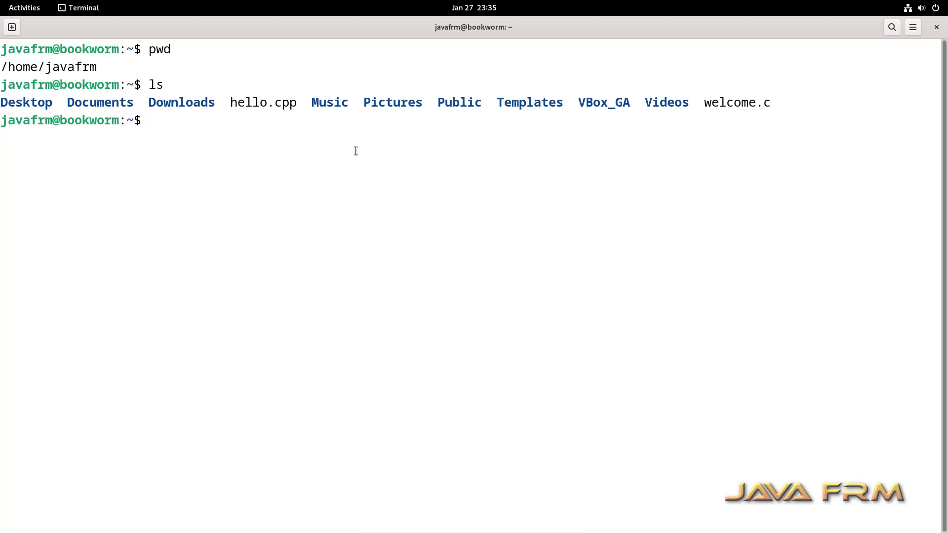
Bring up the Activities overview with the home folder listing still shown.
{"action": "left_click", "coordinate": [24, 7]}
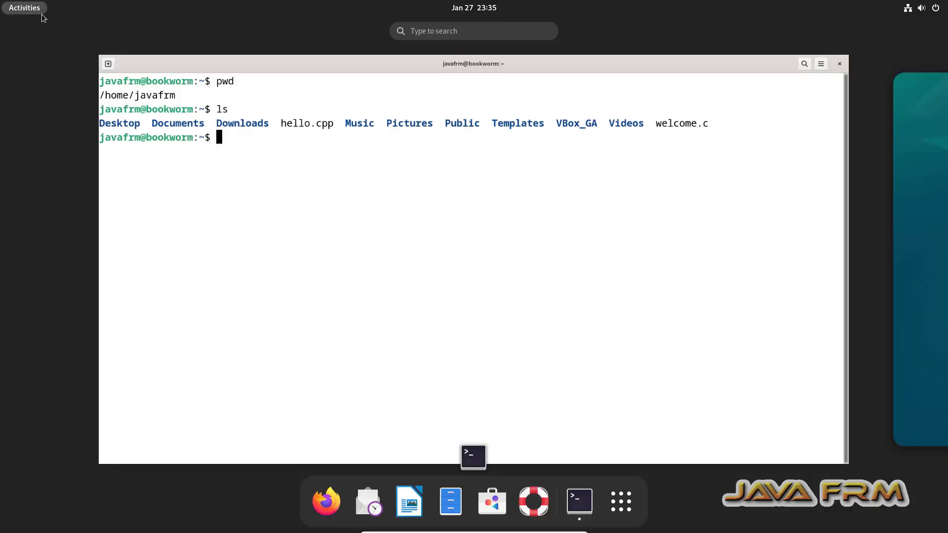
Search 'text' to launch Text Editor, review hello.cpp, then return to Terminal.
{"action": "type", "text": "text"}
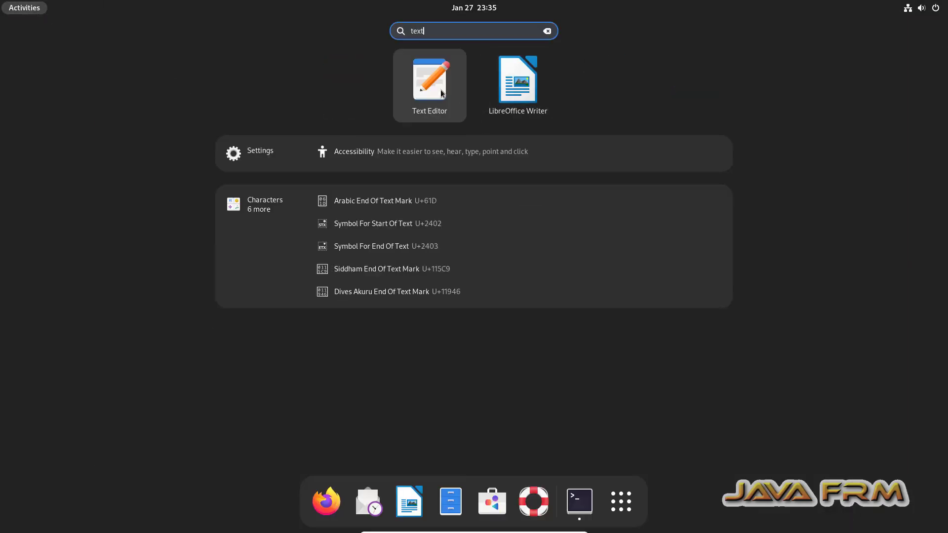
{"action": "left_click", "coordinate": [429, 78]}
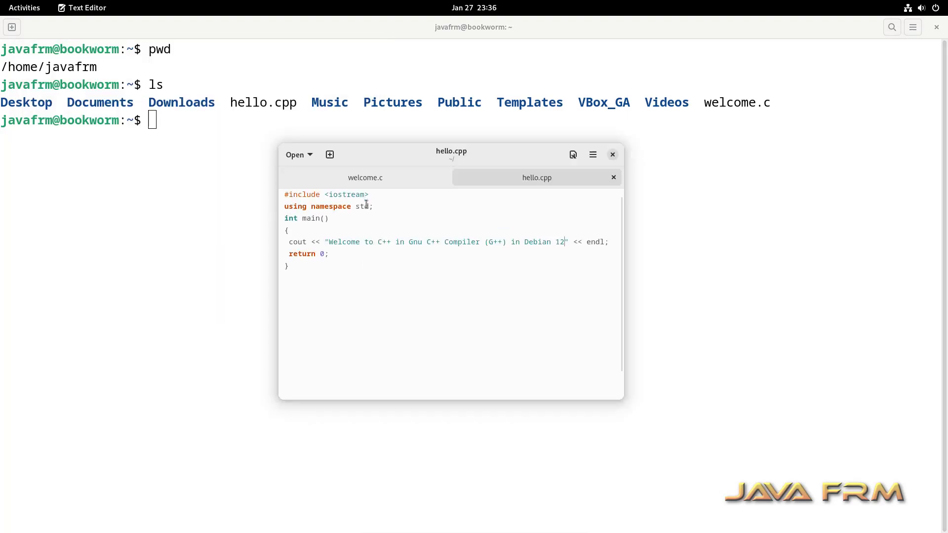
{"action": "left_click_drag", "start_coordinate": [329, 242], "coordinate": [419, 242]}
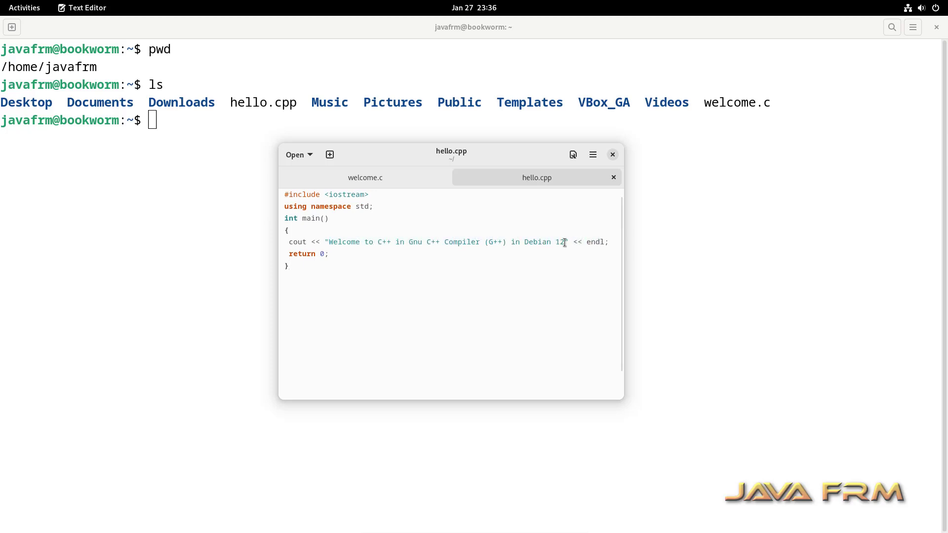
{"action": "mouse_move", "coordinate": [648, 170]}
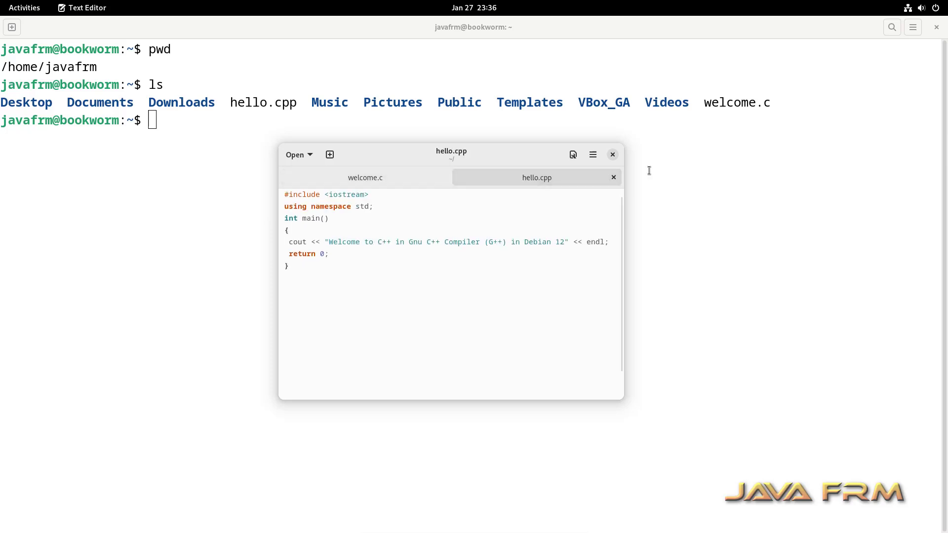
{"action": "mouse_move", "coordinate": [137, 162]}
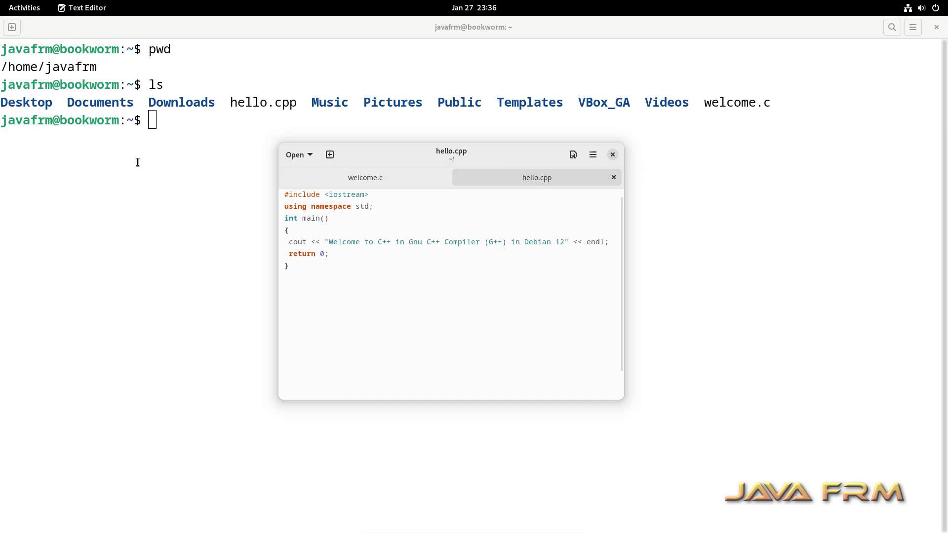
{"action": "left_click", "coordinate": [612, 154]}
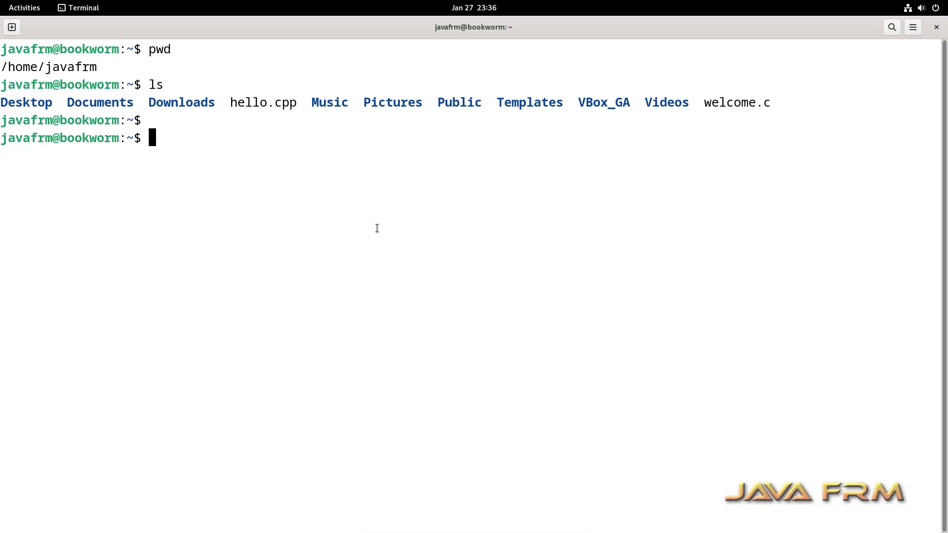
Compile welcome.c with gcc into an executable named welcome.
{"action": "type", "text": "g"}
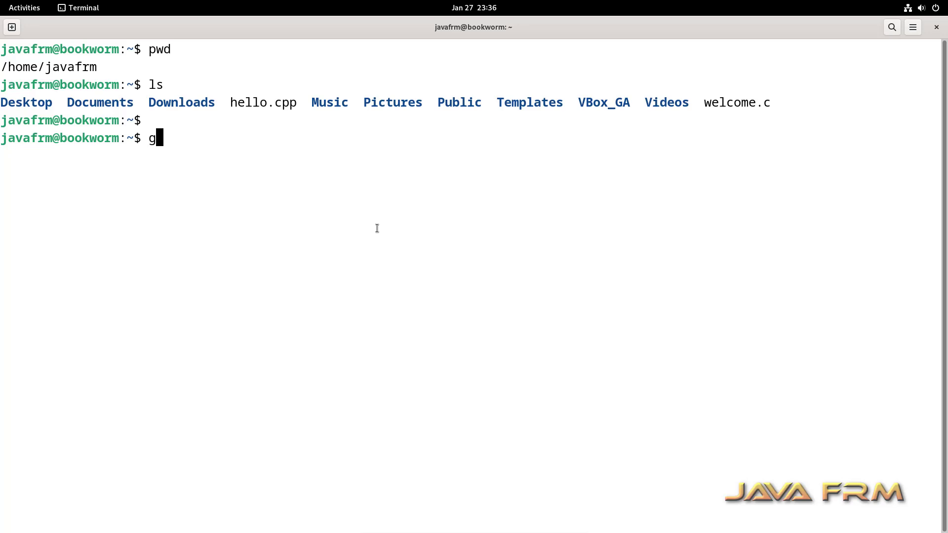
{"action": "type", "text": "cc"}
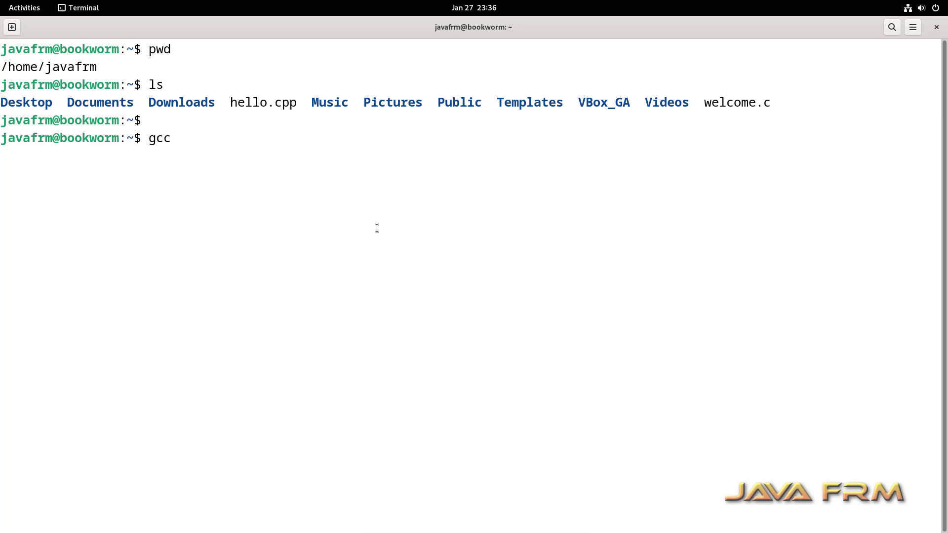
{"action": "type", "text": "welcome.c"}
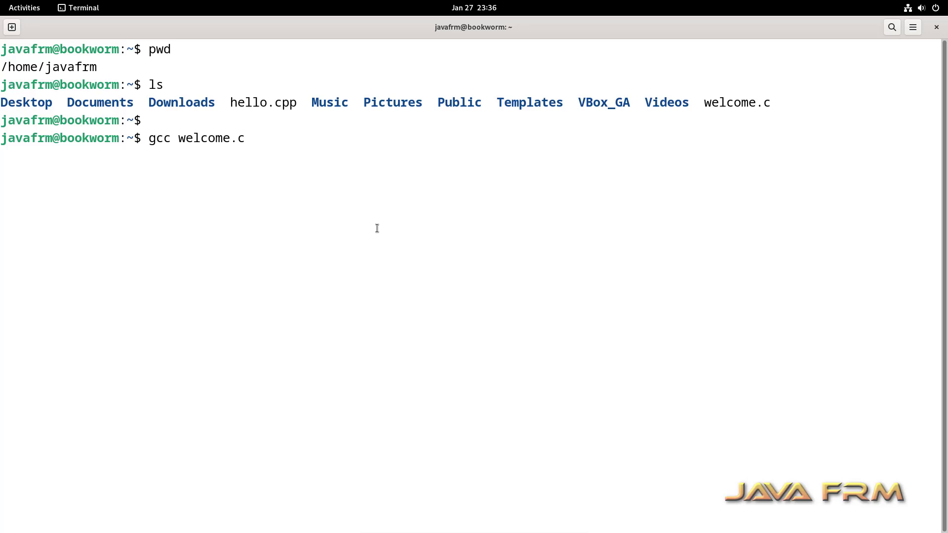
{"action": "type", "text": "-o"}
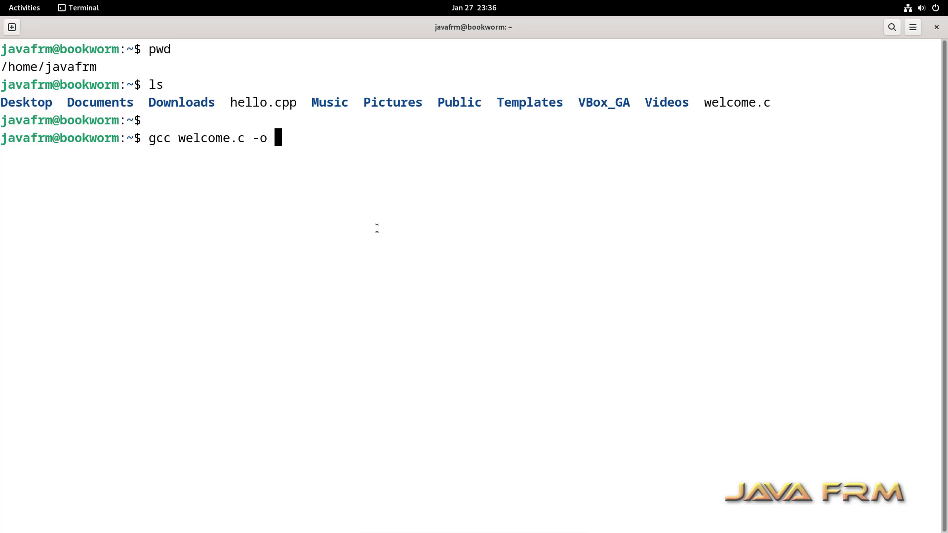
{"action": "type", "text": "welcome"}
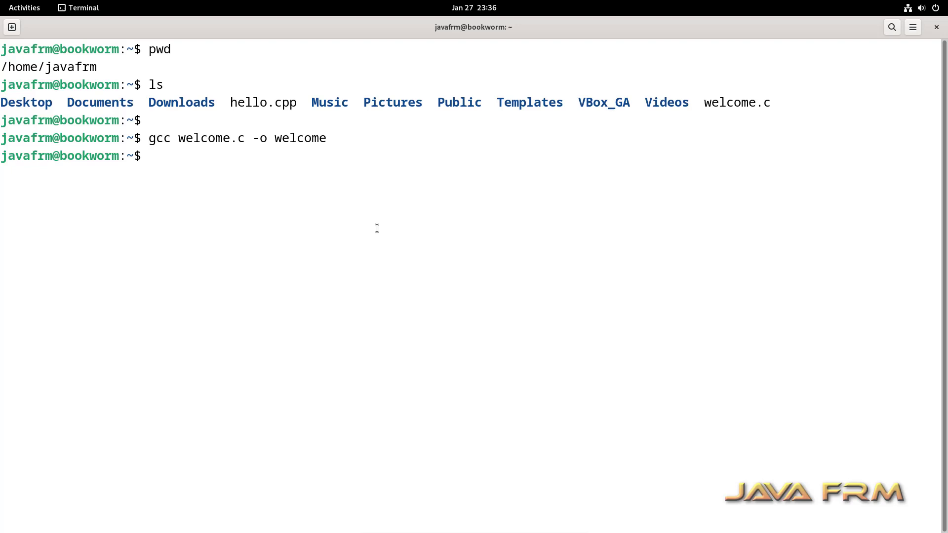
Run ./welcome to print its Debian 12 welcome message.
{"action": "type", "text": "./"}
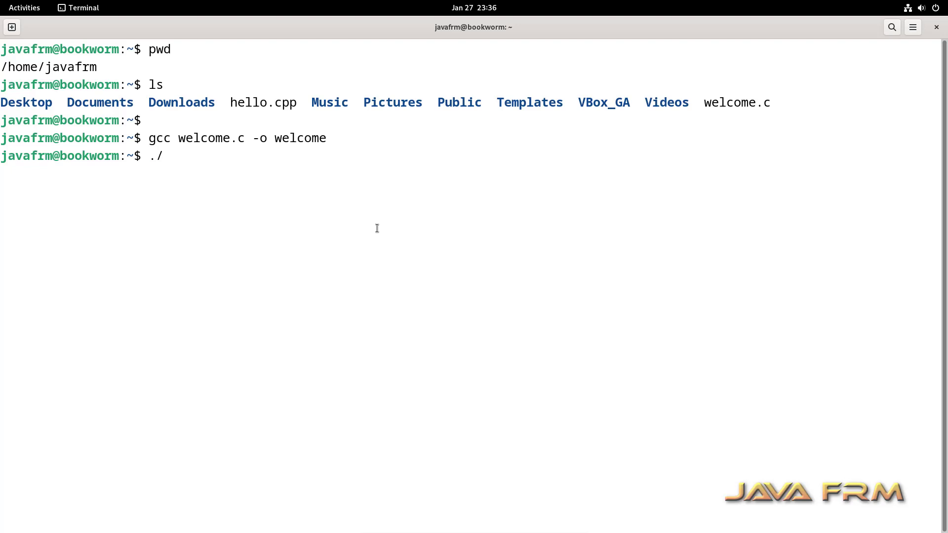
{"action": "type", "text": "welcome"}
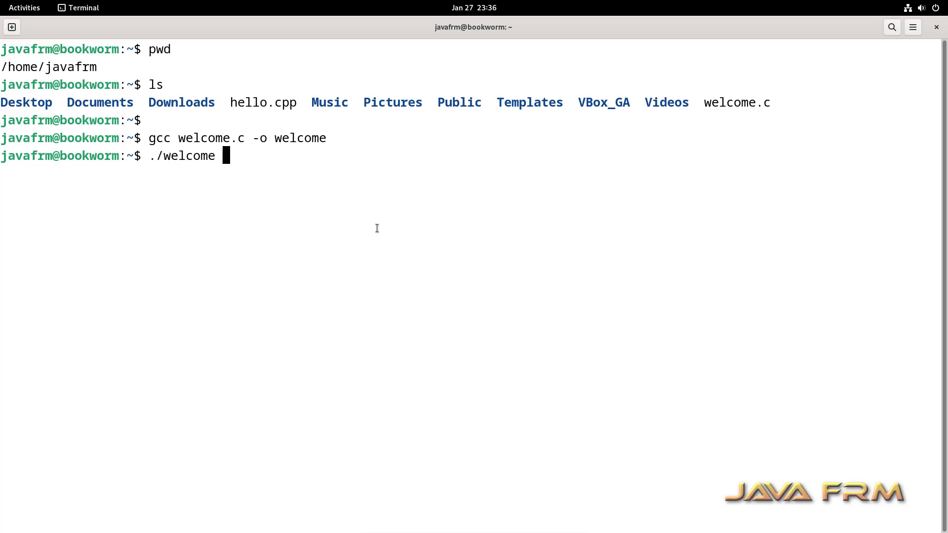
{"action": "key", "text": "Return"}
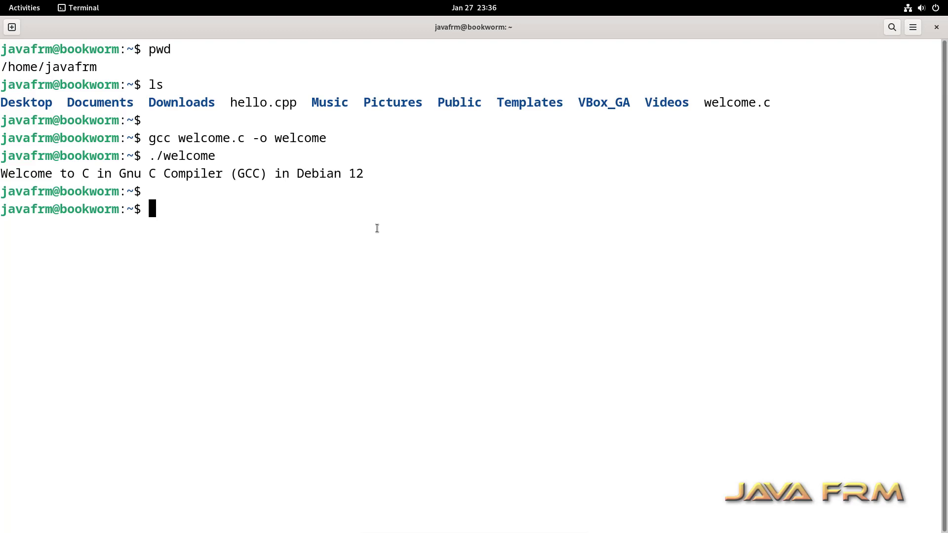
{"action": "type", "text": "g"}
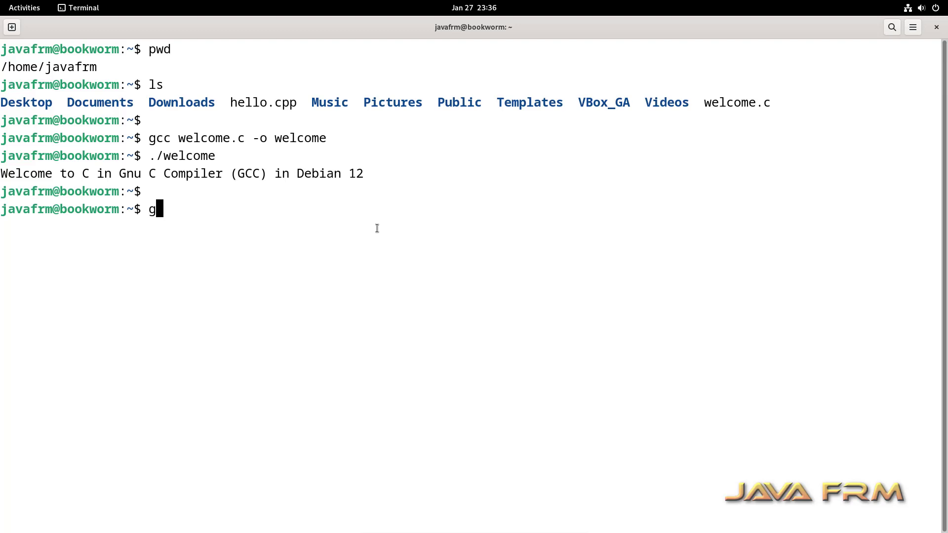
Compile hello.cpp with g++ into hello and run ./hello.
{"action": "type", "text": "++"}
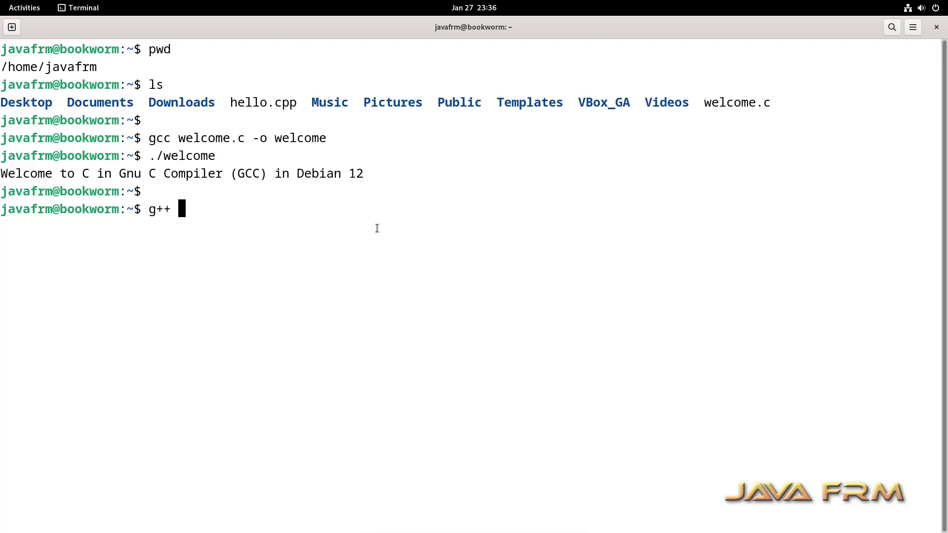
{"action": "type", "text": "hello.cpp -"}
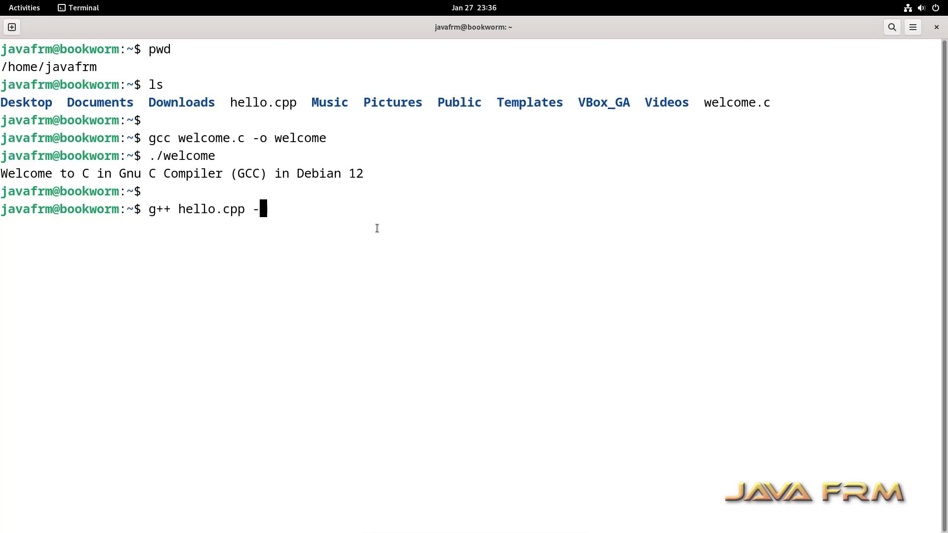
{"action": "type", "text": "o hello"}
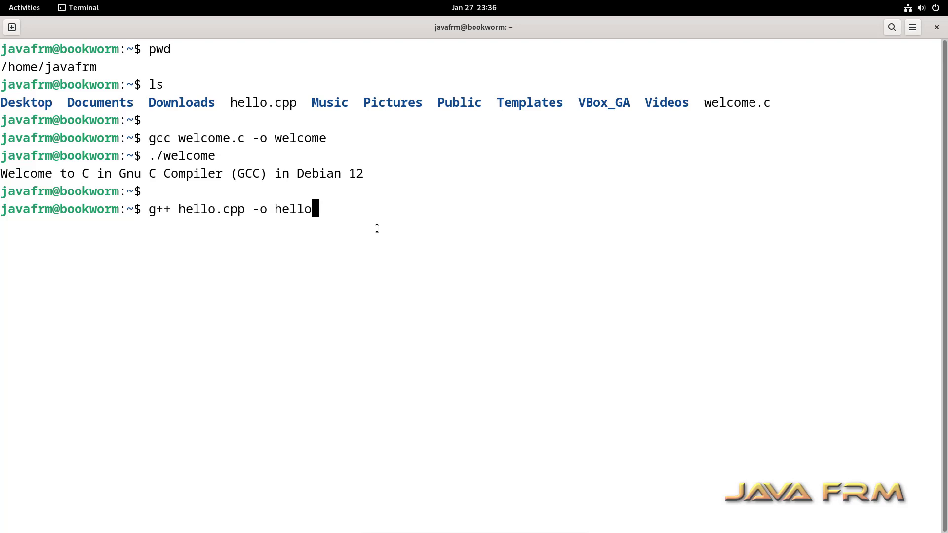
{"action": "key", "text": "Return"}
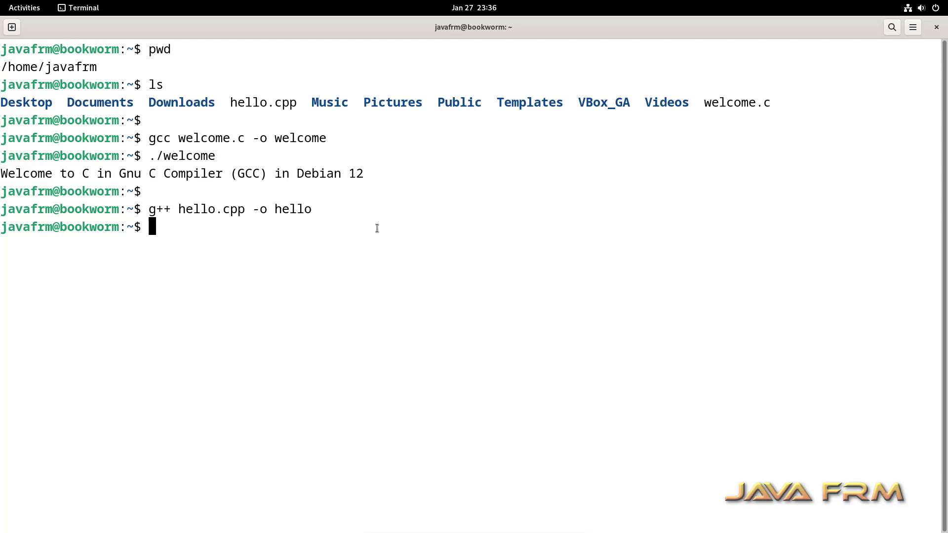
{"action": "type", "text": "./"}
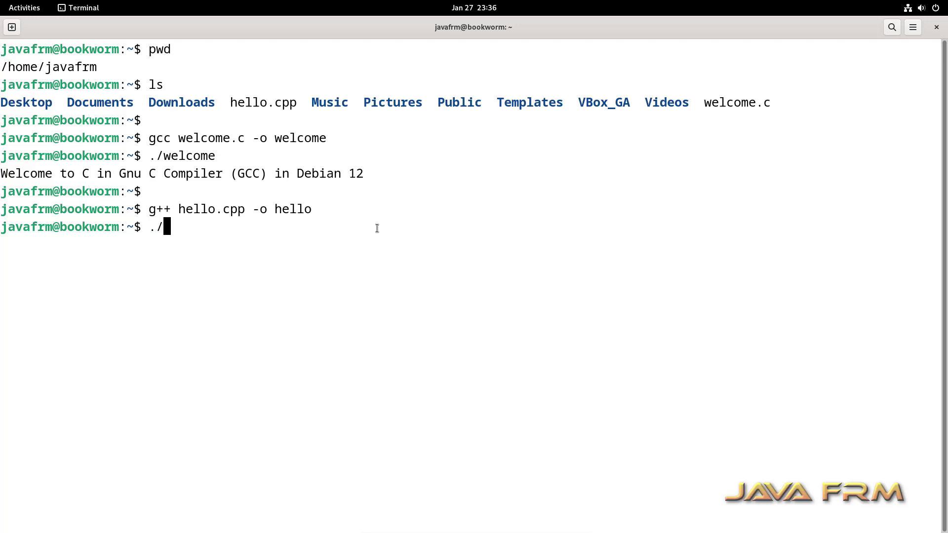
{"action": "type", "text": "hello"}
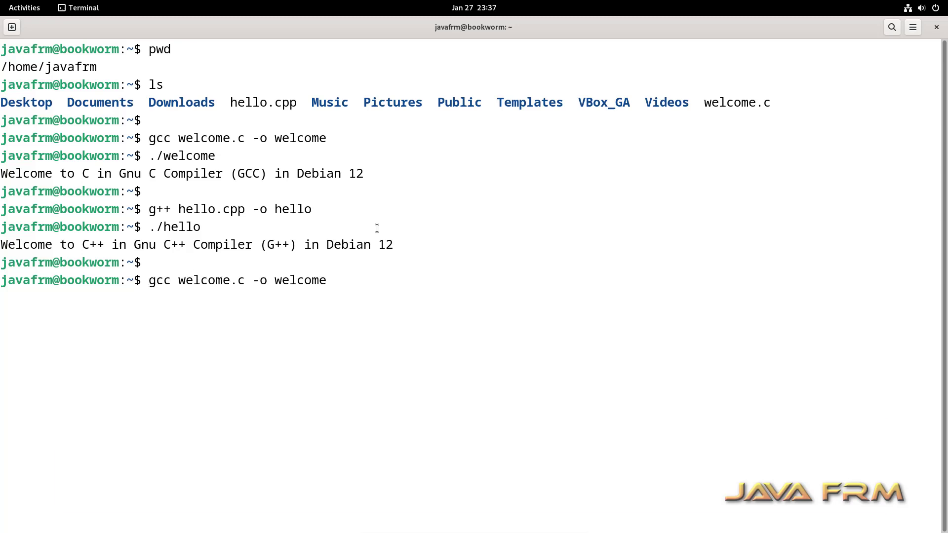
Recompile welcome.c with gcc -H and scroll through the listed header files.
{"action": "type", "text": "-H"}
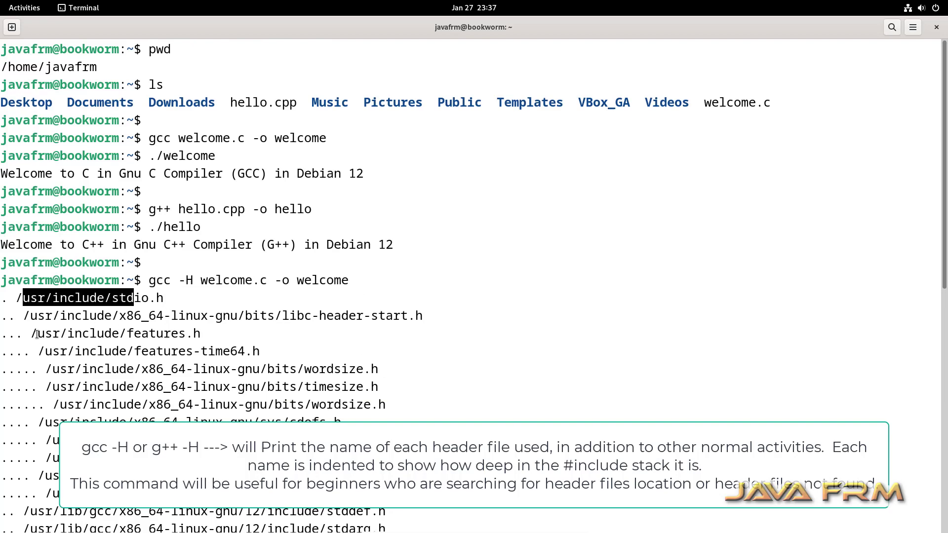
{"action": "scroll", "scroll_direction": "down", "scroll_amount": 3}
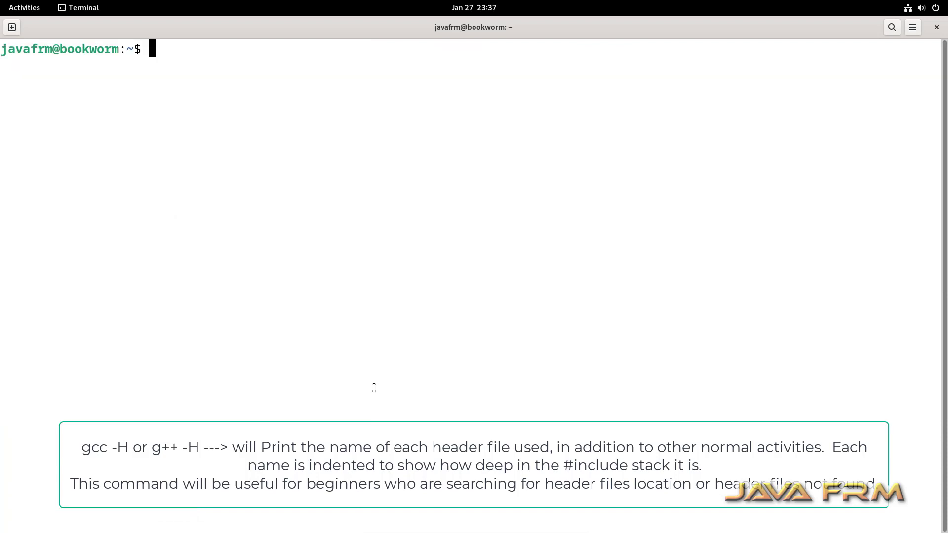
Rerun g++ hello.cpp -o hello with -H, select the iostream path, scroll the headers.
{"action": "type", "text": "./hello"}
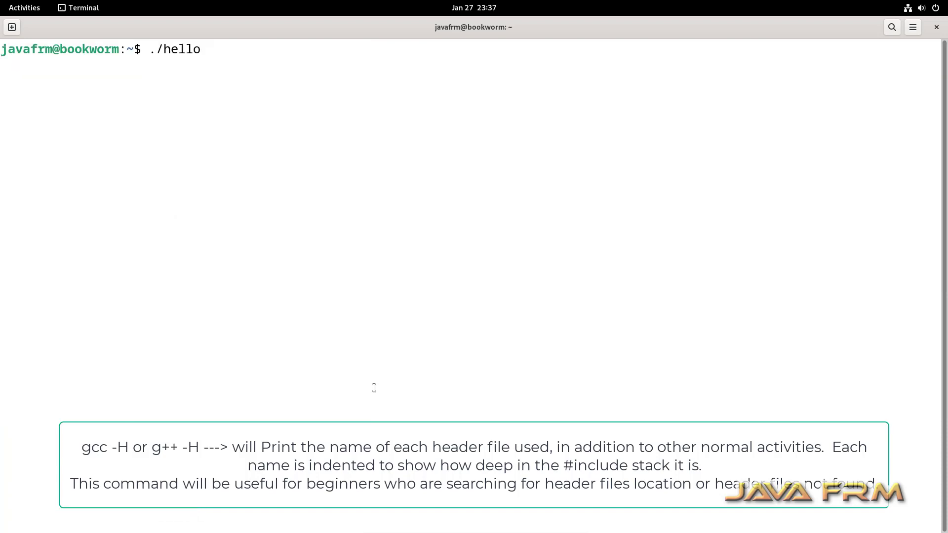
{"action": "type", "text": "g++ hello.cpp -o hello"}
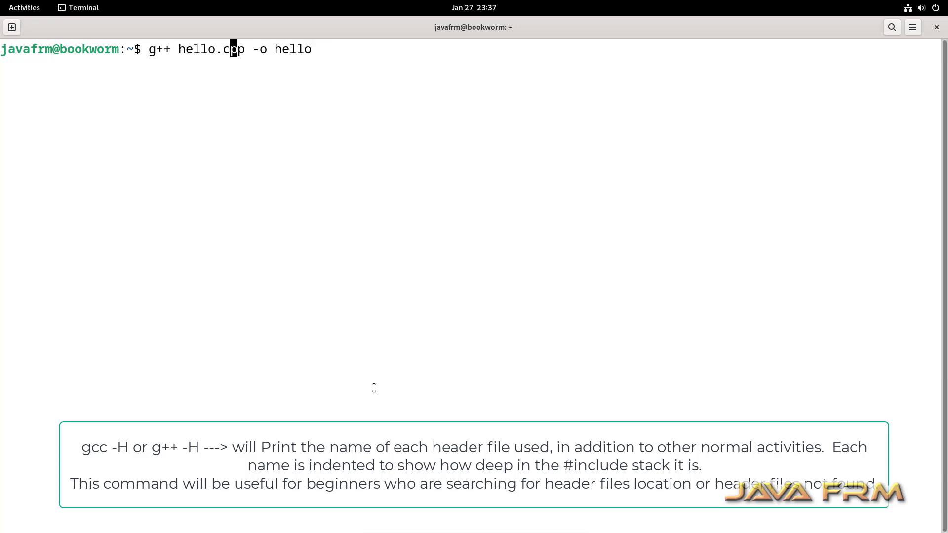
{"action": "type", "text": "-"}
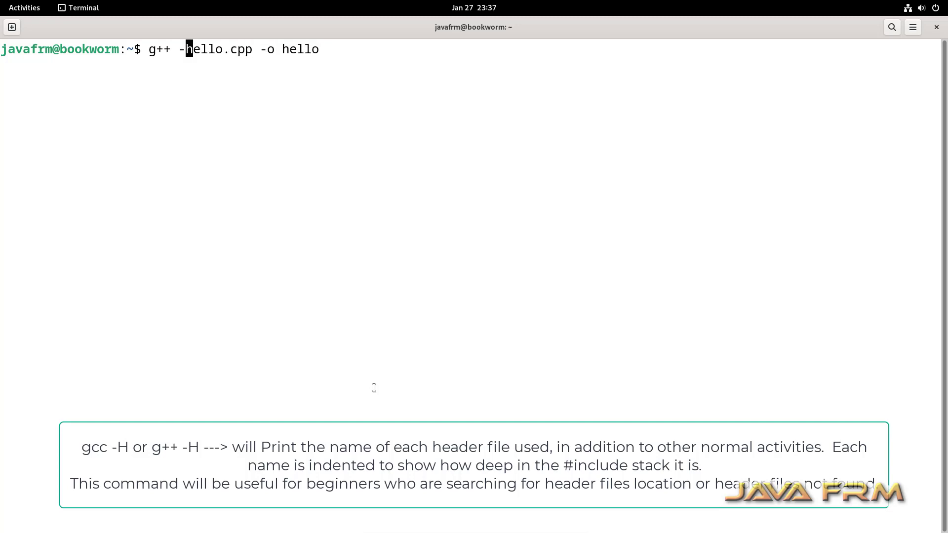
{"action": "type", "text": "H"}
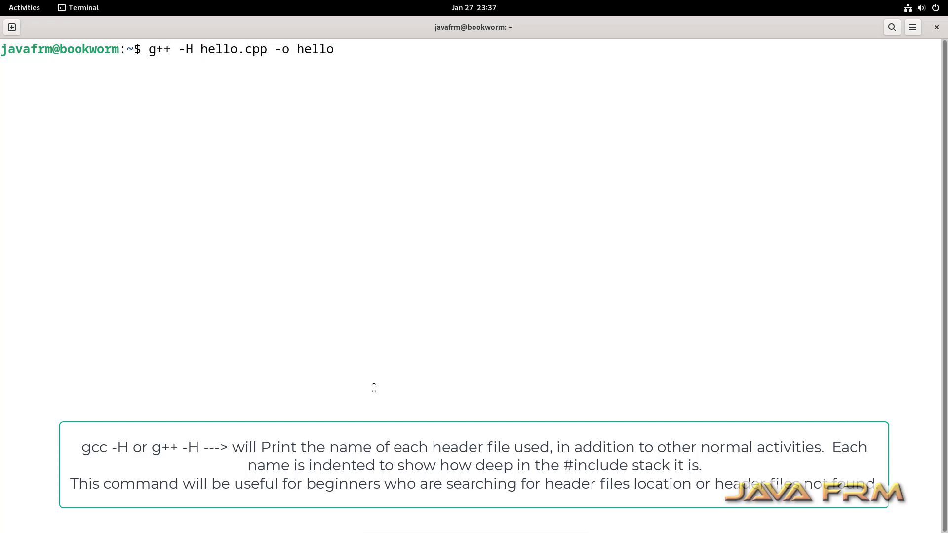
{"action": "key", "text": "Return"}
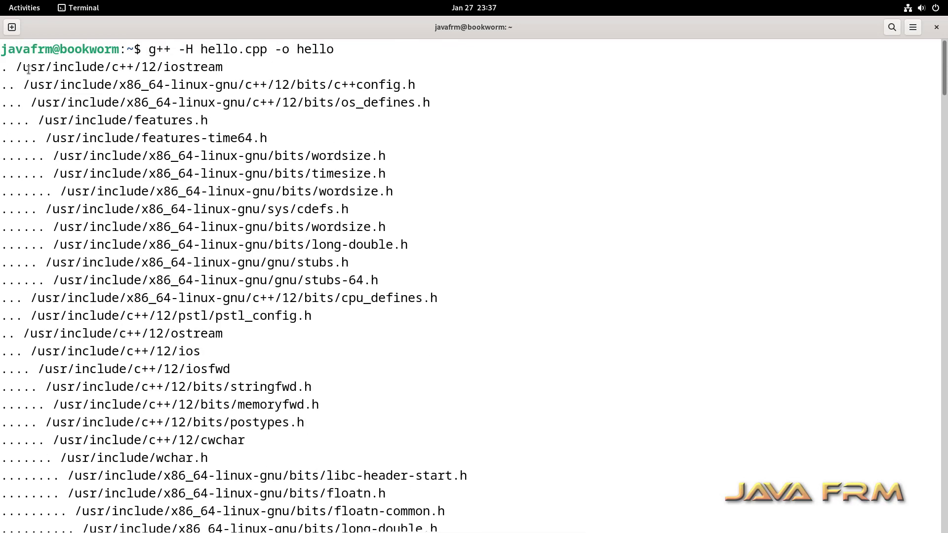
{"action": "double_click", "coordinate": [119, 67]}
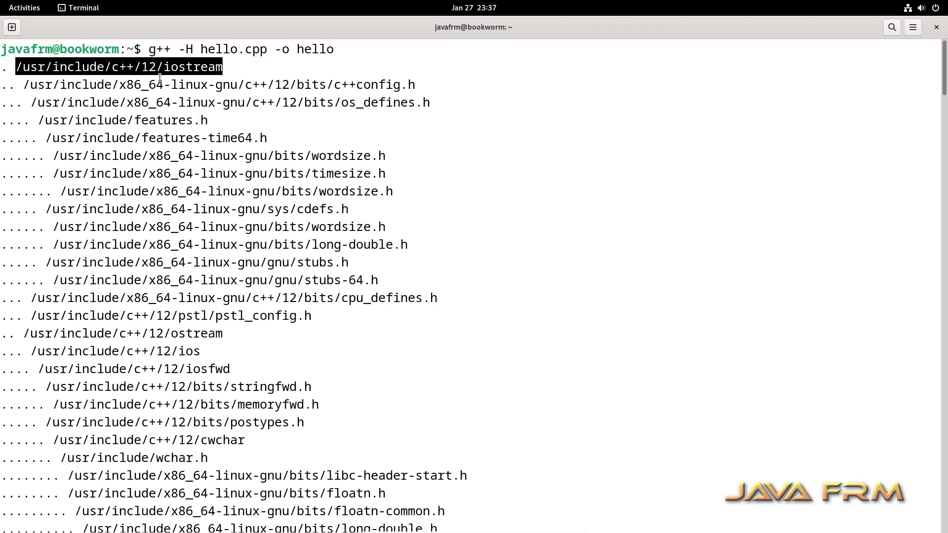
{"action": "scroll", "scroll_direction": "down", "scroll_amount": 3}
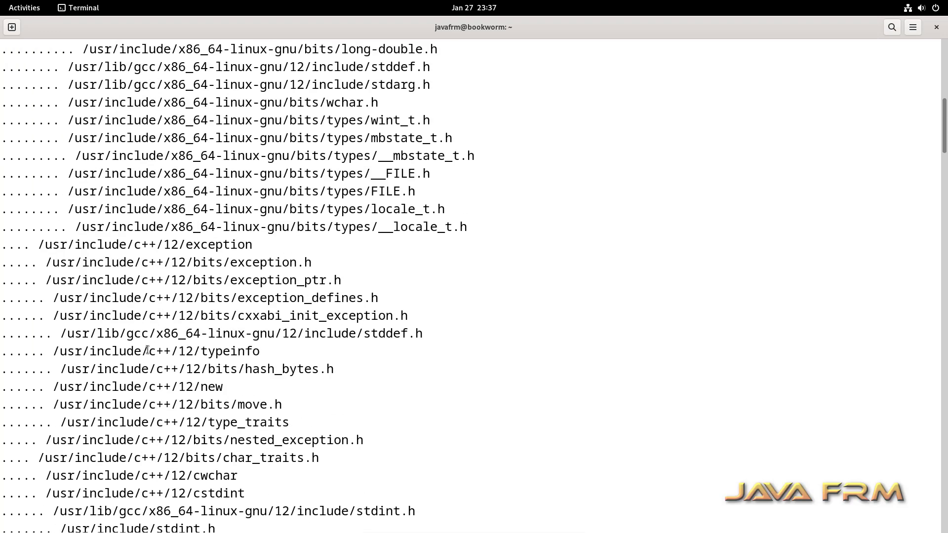
{"action": "scroll", "scroll_direction": "down", "scroll_amount": 3}
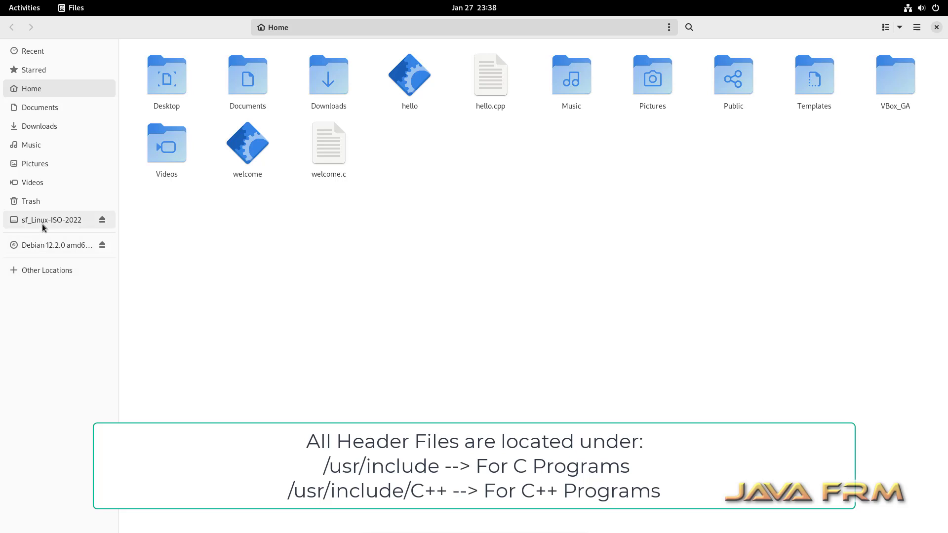
In Files, browse Other Locations > Debian GNU/Linux down to /usr/include/c++/12.
{"action": "left_click", "coordinate": [48, 270]}
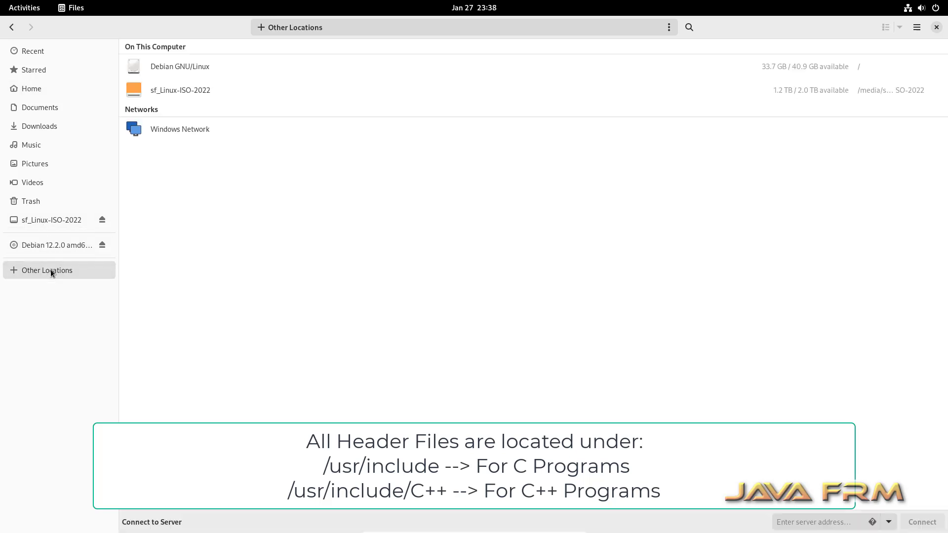
{"action": "double_click", "coordinate": [180, 66]}
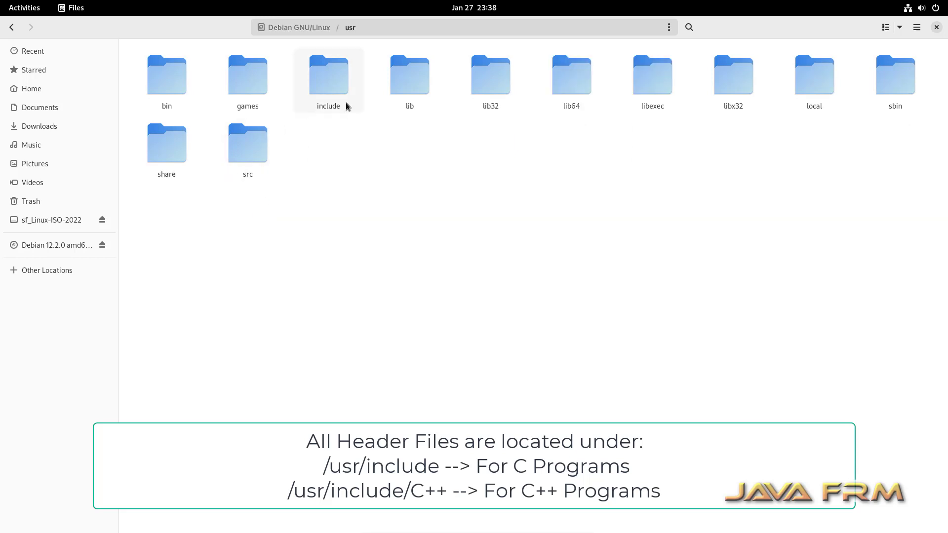
{"action": "double_click", "coordinate": [328, 75]}
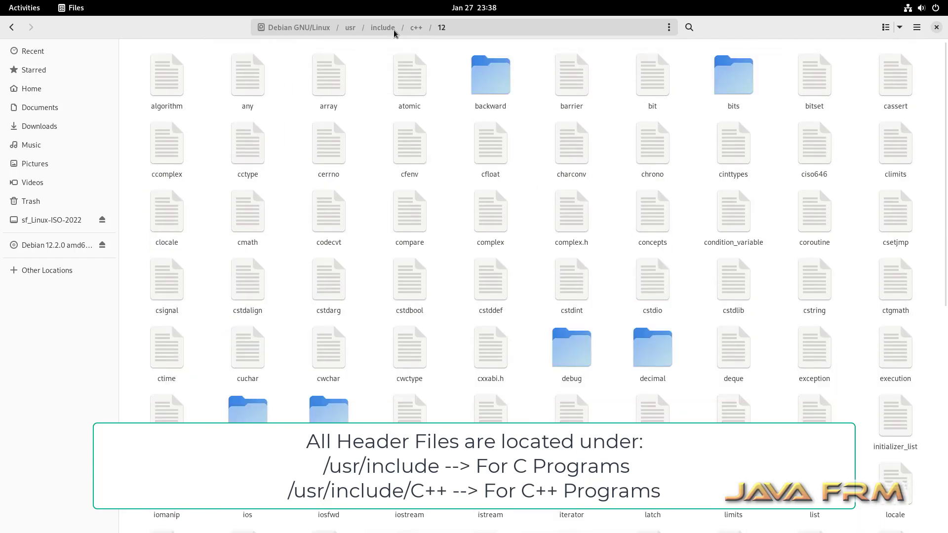
{"action": "left_click", "coordinate": [382, 27]}
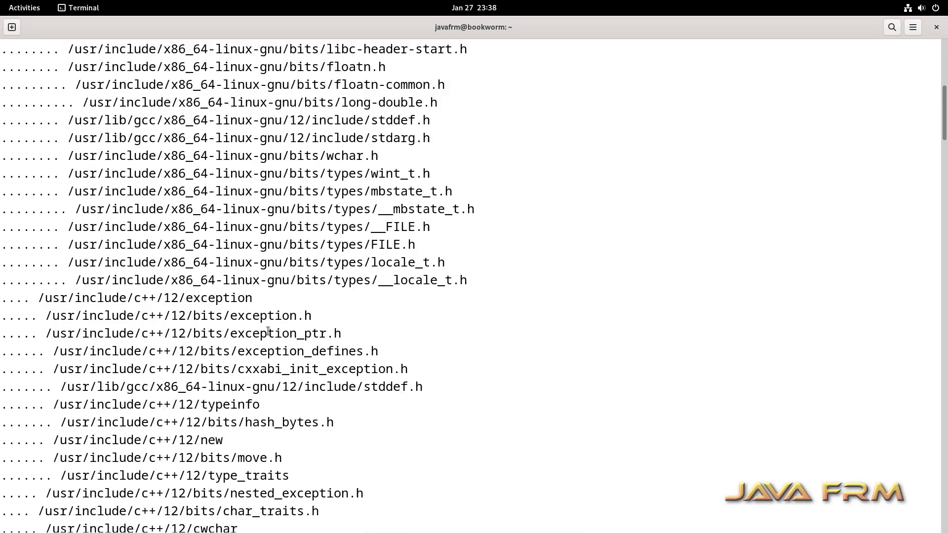
Scroll the g++ header listing down to system_error, stdexcept and streambuf.
{"action": "scroll", "scroll_direction": "down", "scroll_amount": 3}
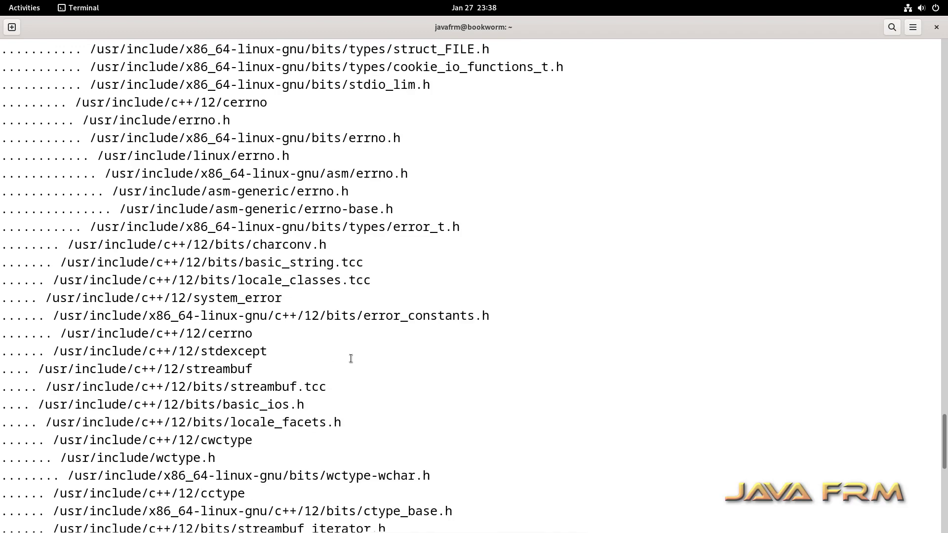